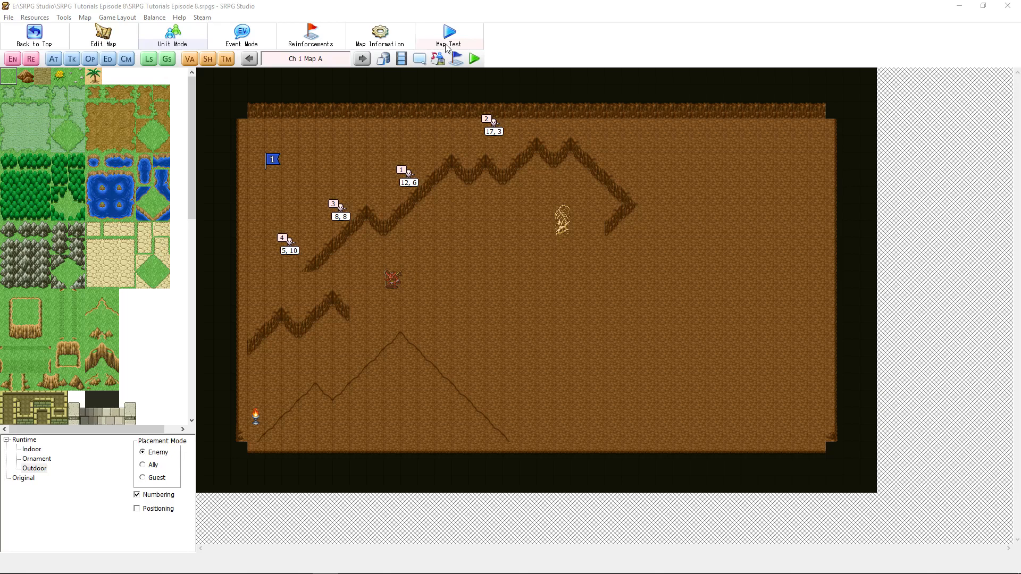
pyautogui.moveTo(34, 34)
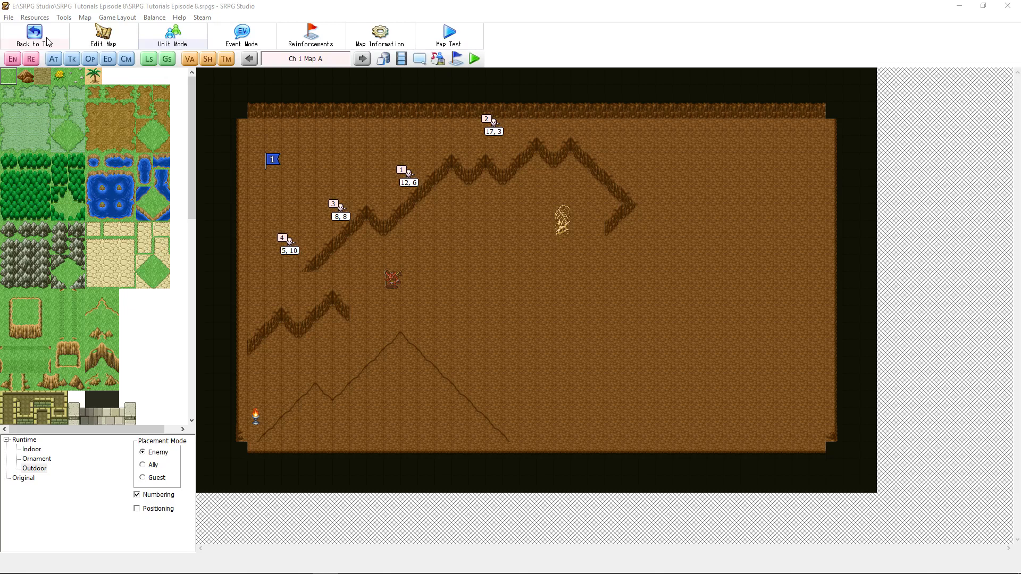
# Step: Return to the project top screen and start a test play of the cave chapter
pyautogui.click(34, 34)
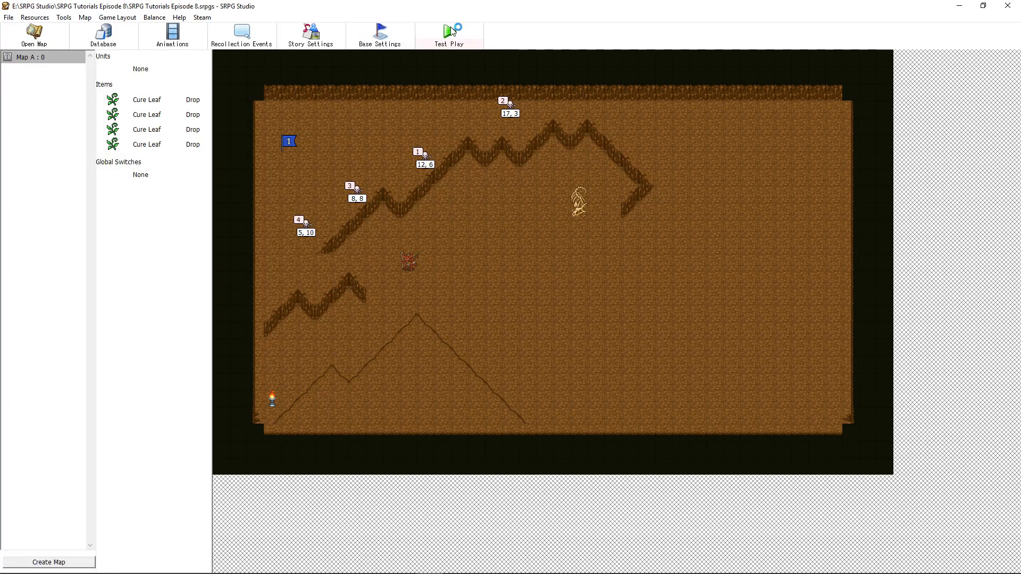
pyautogui.click(449, 35)
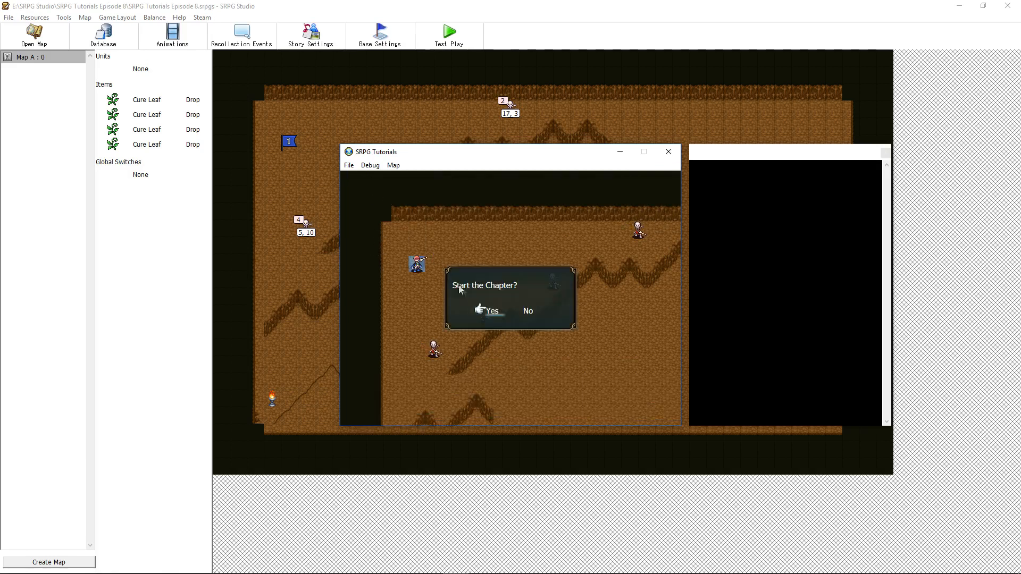
# Step: Start the chapter and move the lord Drift across the cave over a few turns
pyautogui.click(490, 310)
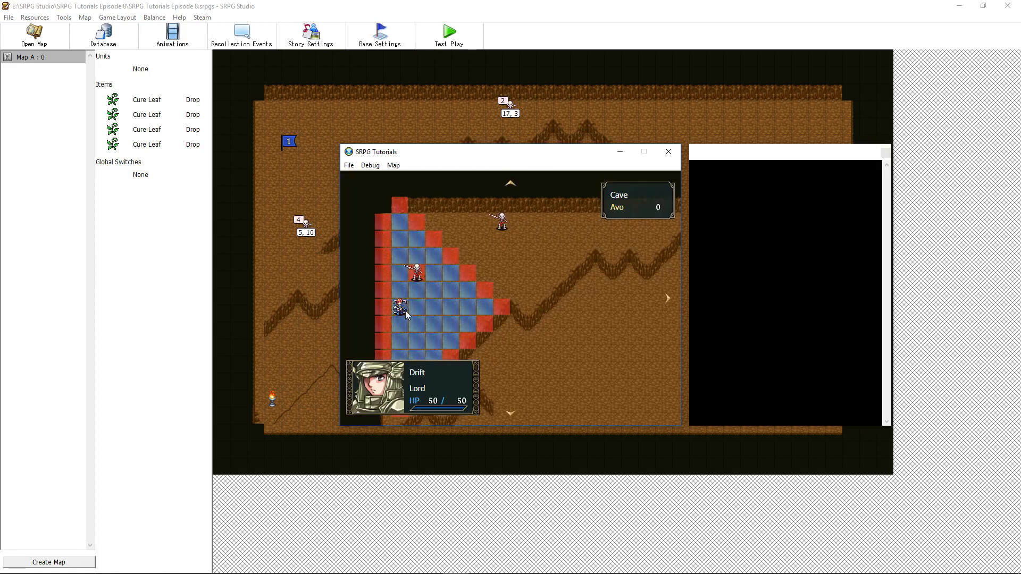
pyautogui.click(400, 307)
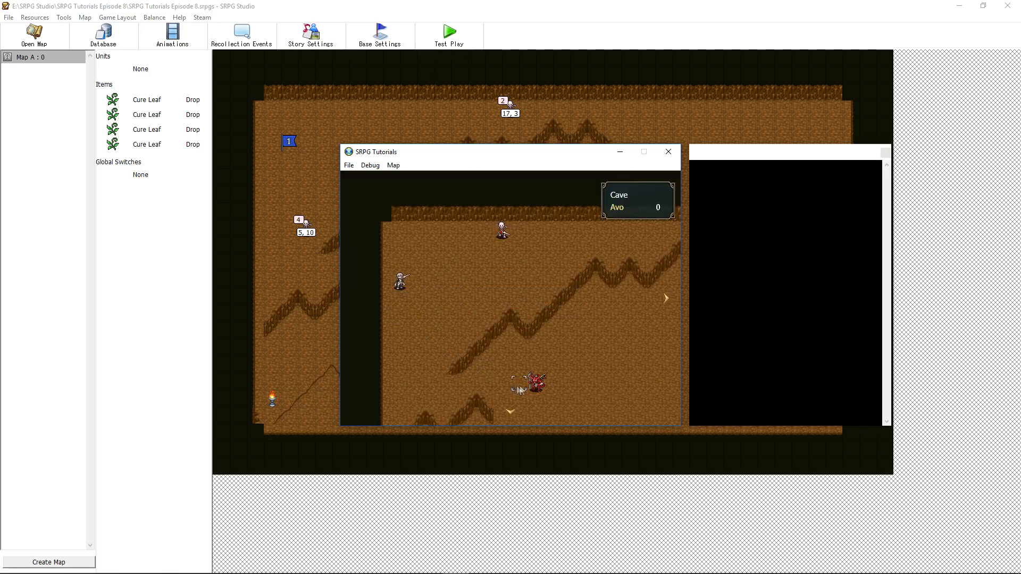
pyautogui.click(536, 383)
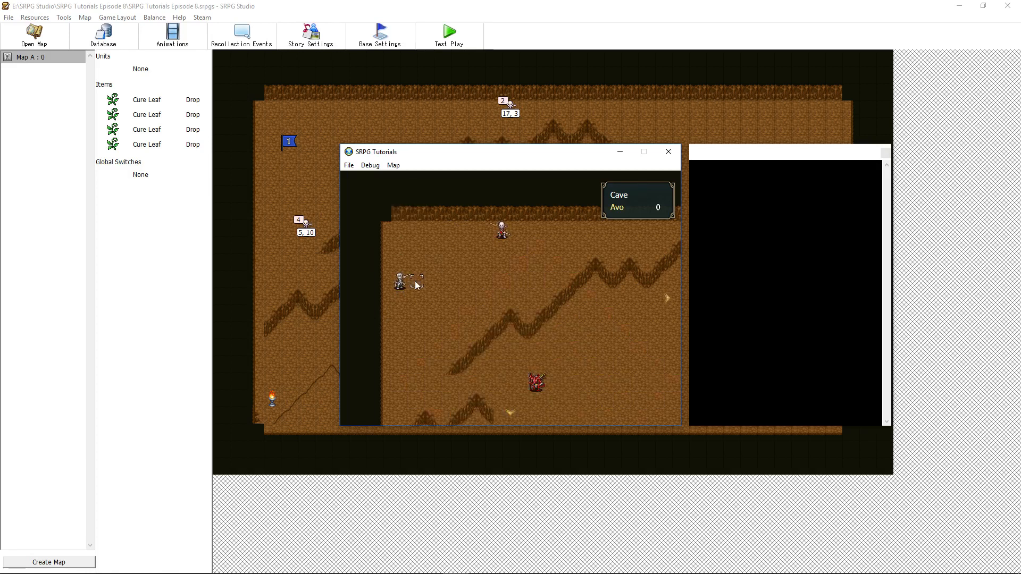
pyautogui.click(400, 281)
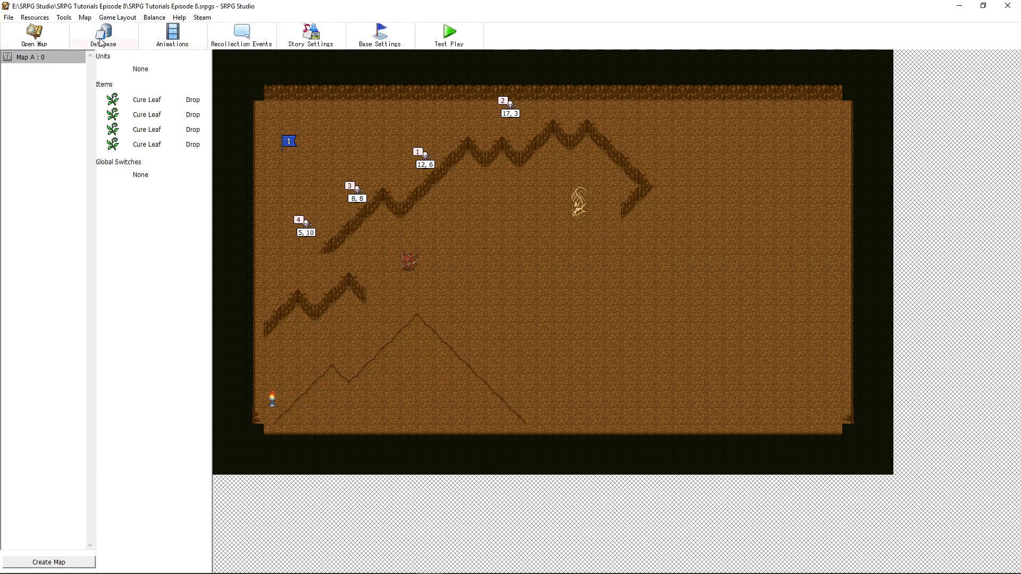
# Step: Review the Skellyman enemies, then the event enemy CaveBeast, and close Unit Settings
pyautogui.click(102, 34)
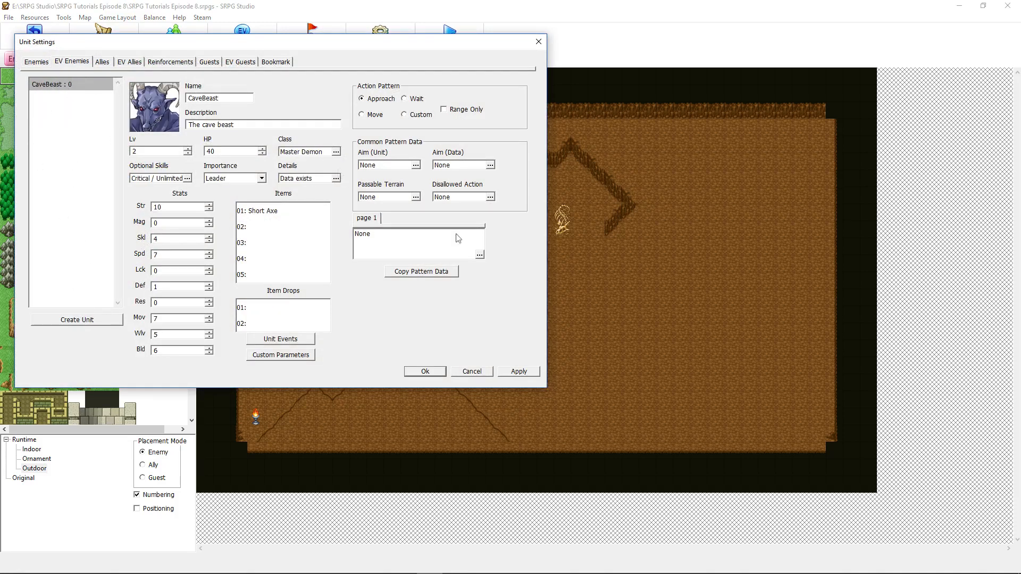
pyautogui.moveTo(571, 248)
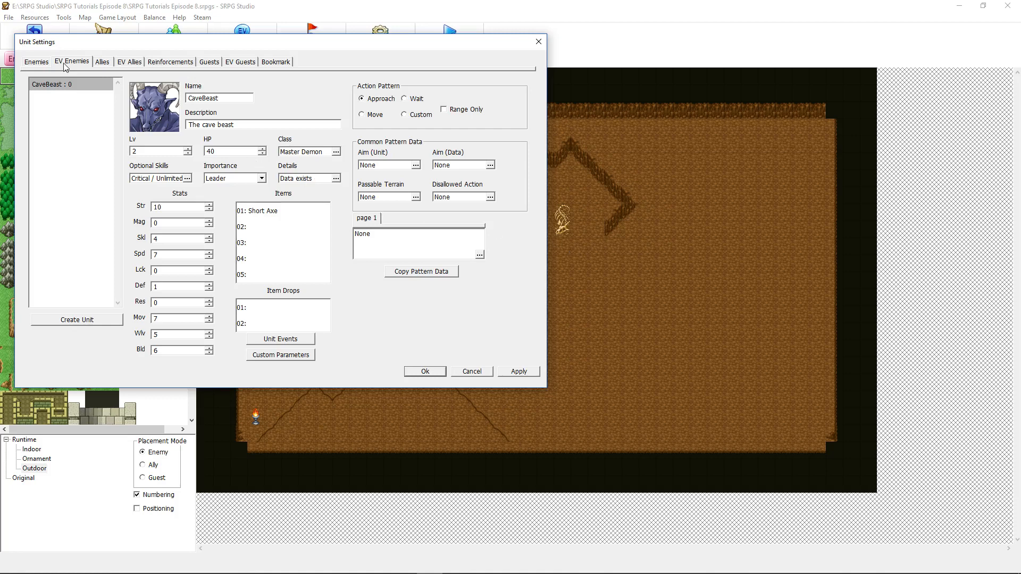
pyautogui.click(35, 61)
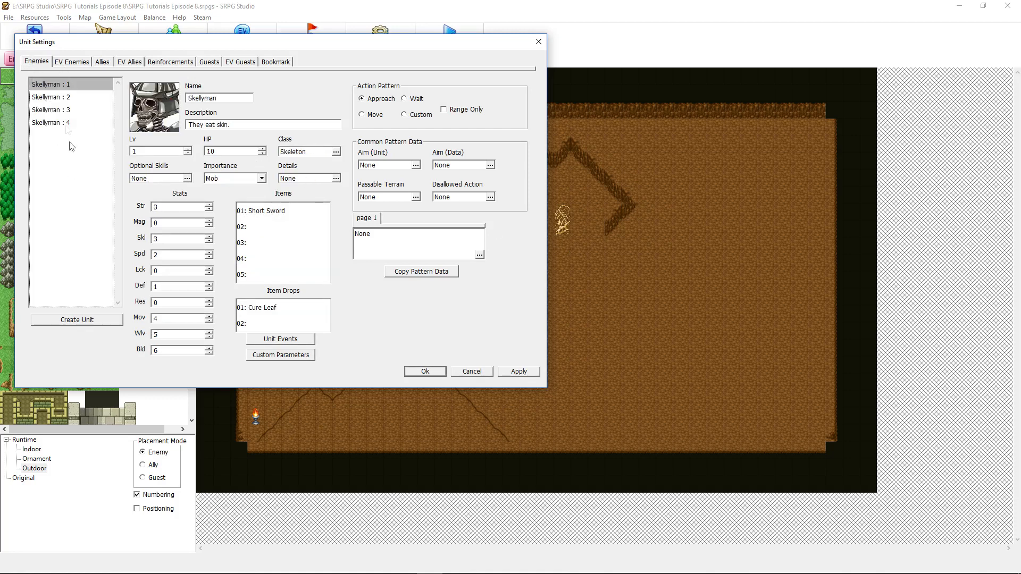
pyautogui.click(72, 62)
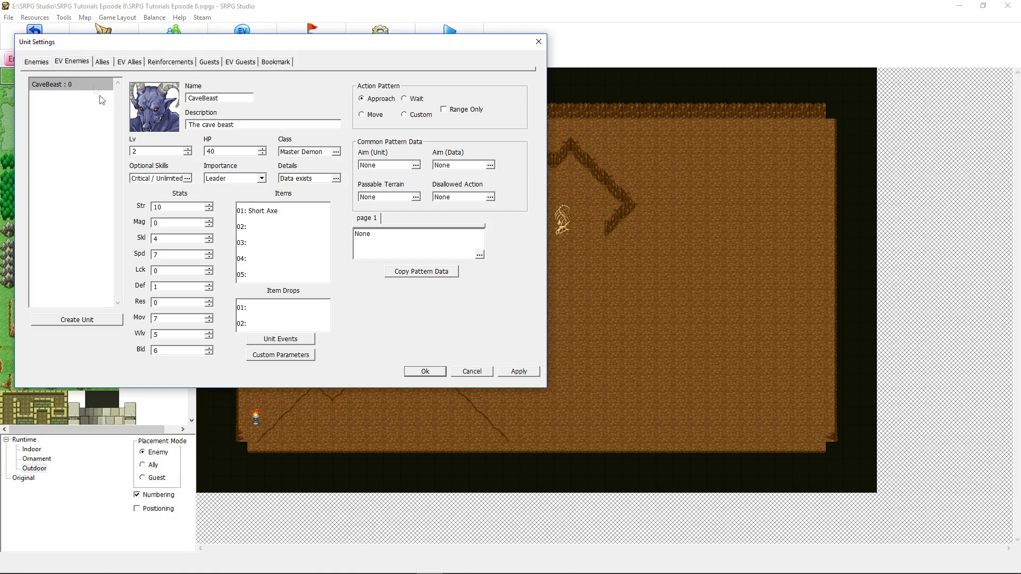
pyautogui.moveTo(293, 247)
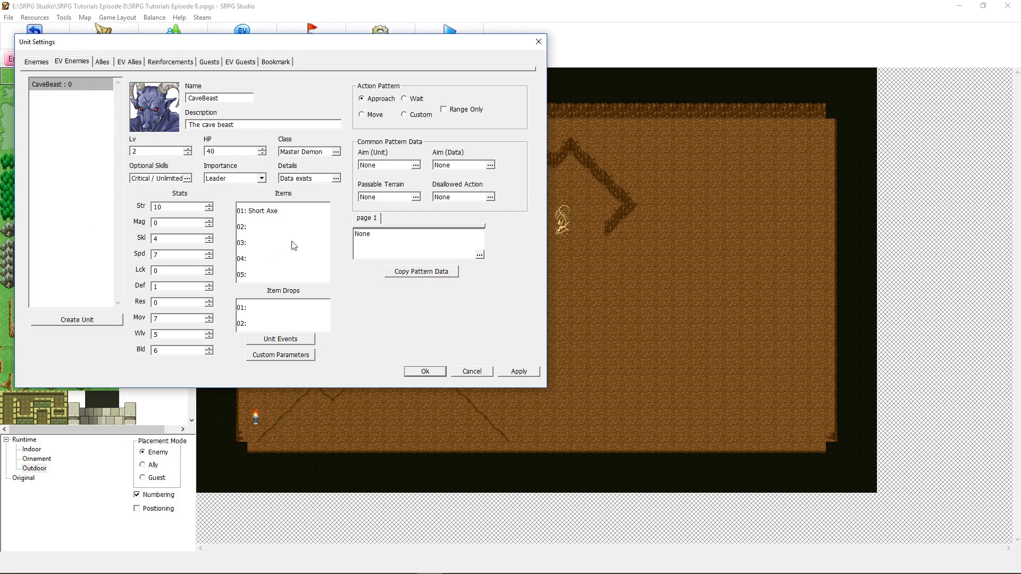
pyautogui.moveTo(249, 145)
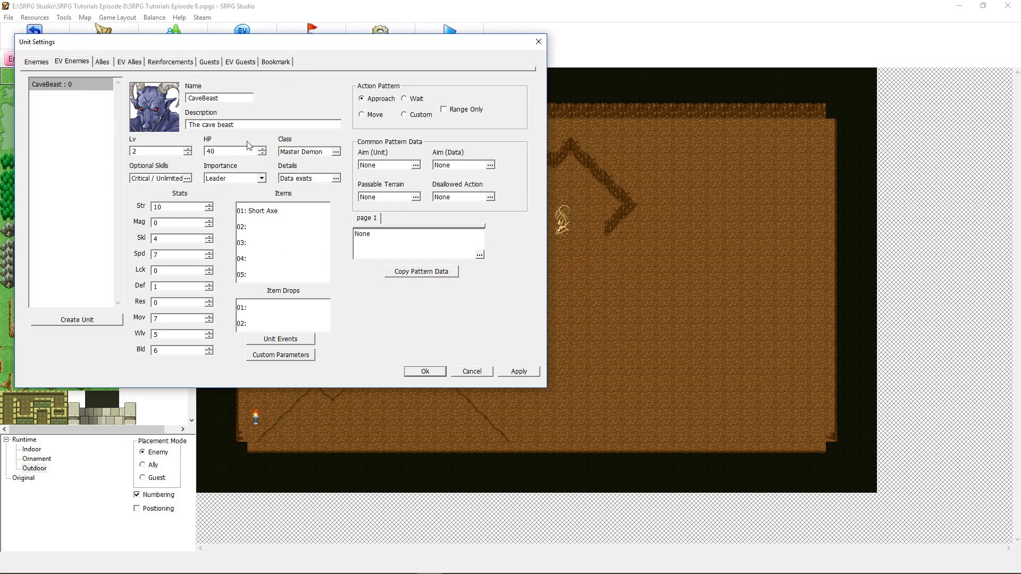
pyautogui.moveTo(220, 229)
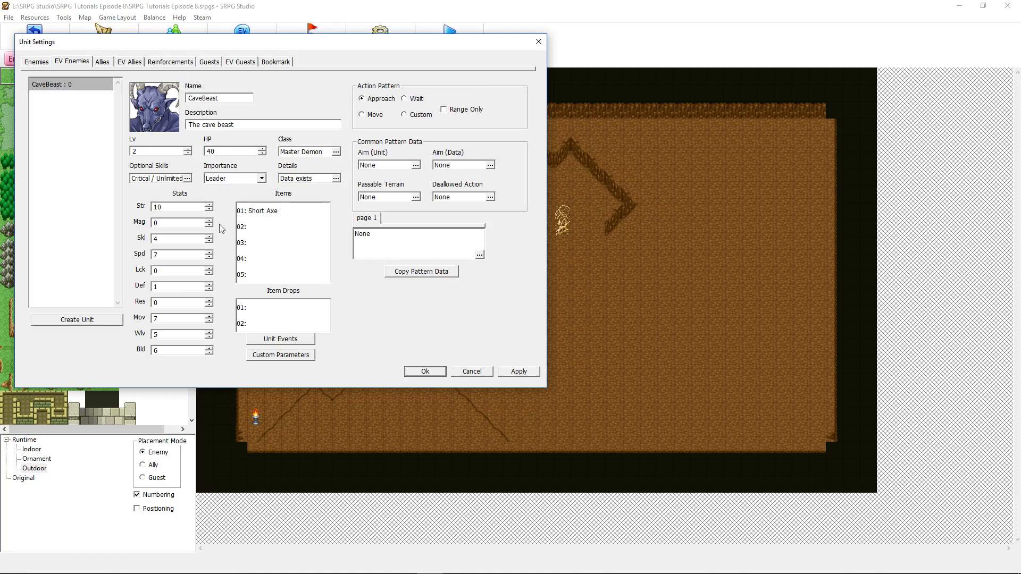
pyautogui.click(424, 371)
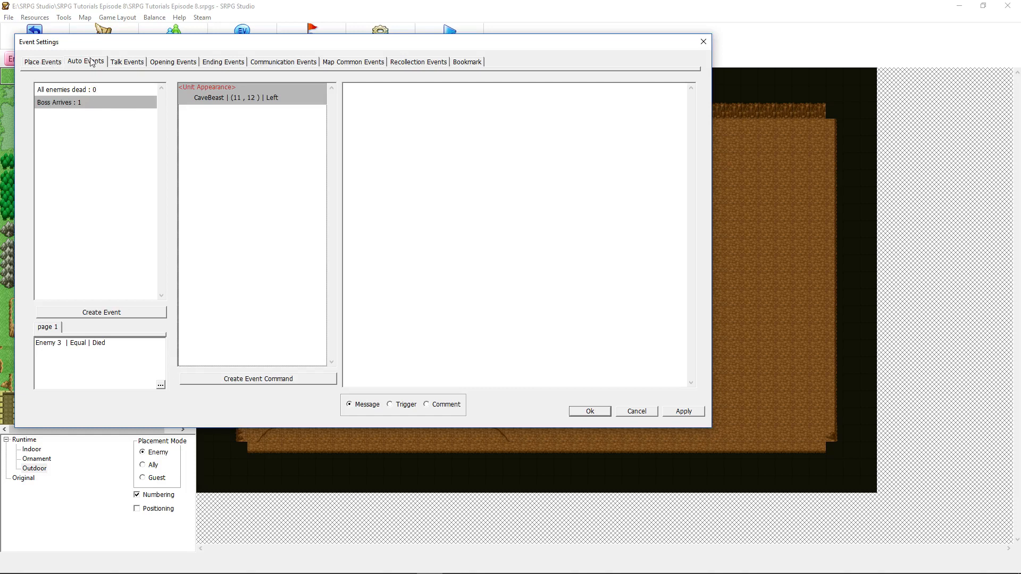
pyautogui.moveTo(76, 105)
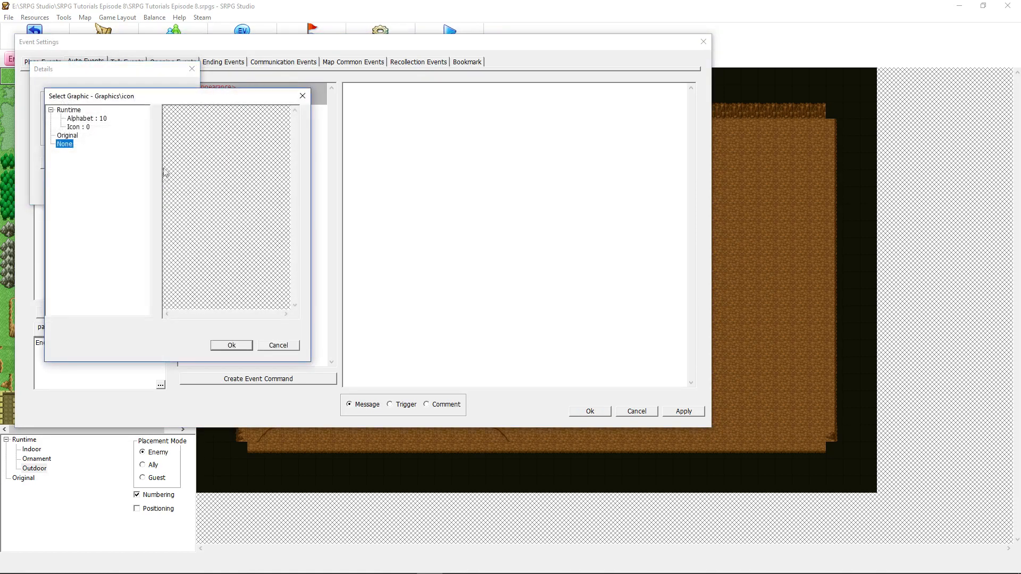
# Step: Dismiss the event icon selection to show the Boss Arrives auto event
pyautogui.click(278, 345)
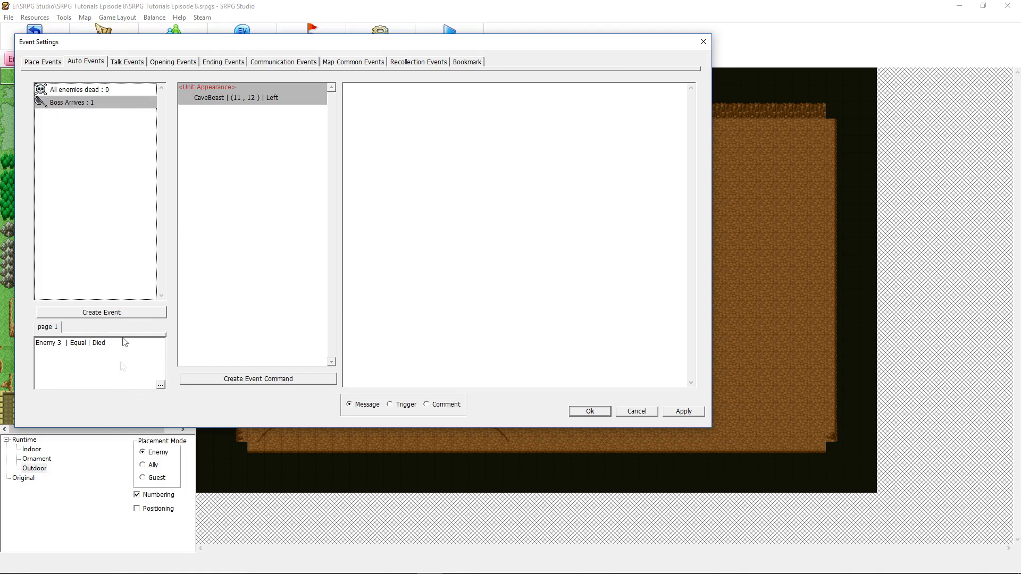
pyautogui.moveTo(146, 348)
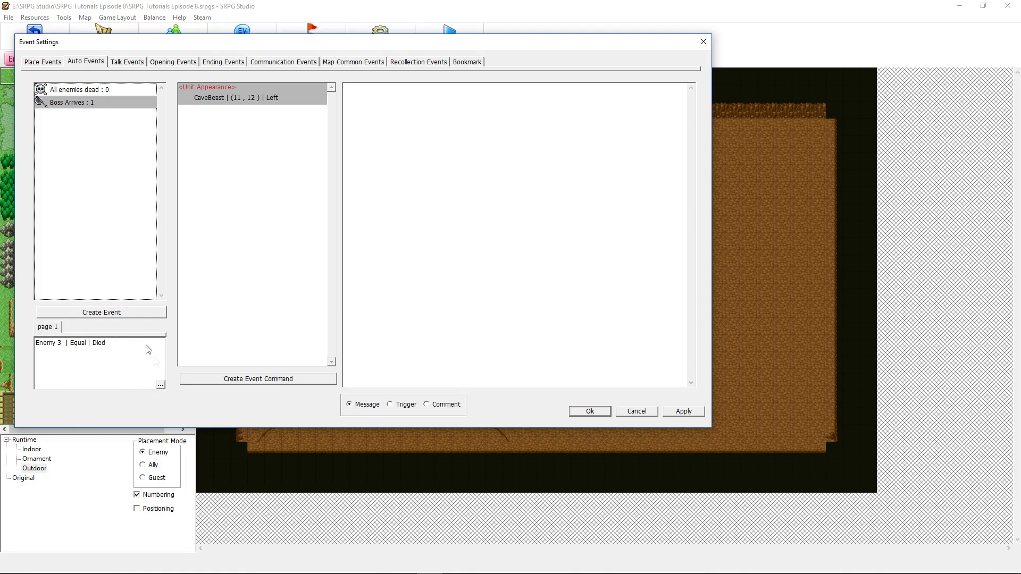
pyautogui.moveTo(131, 376)
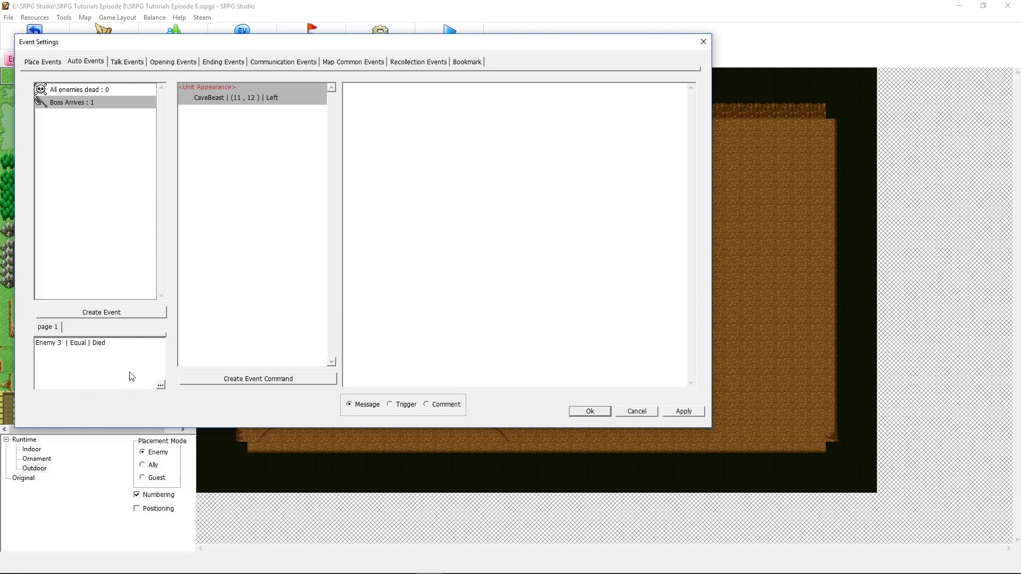
pyautogui.moveTo(162, 395)
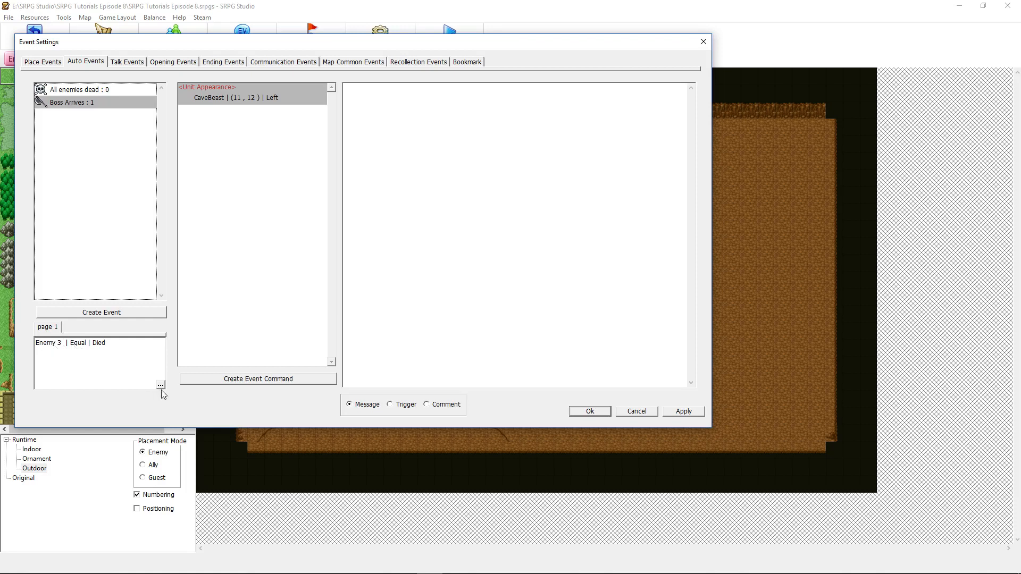
# Step: Set the Boss Arrives condition to unit total equal to 3 enemies died
pyautogui.click(160, 385)
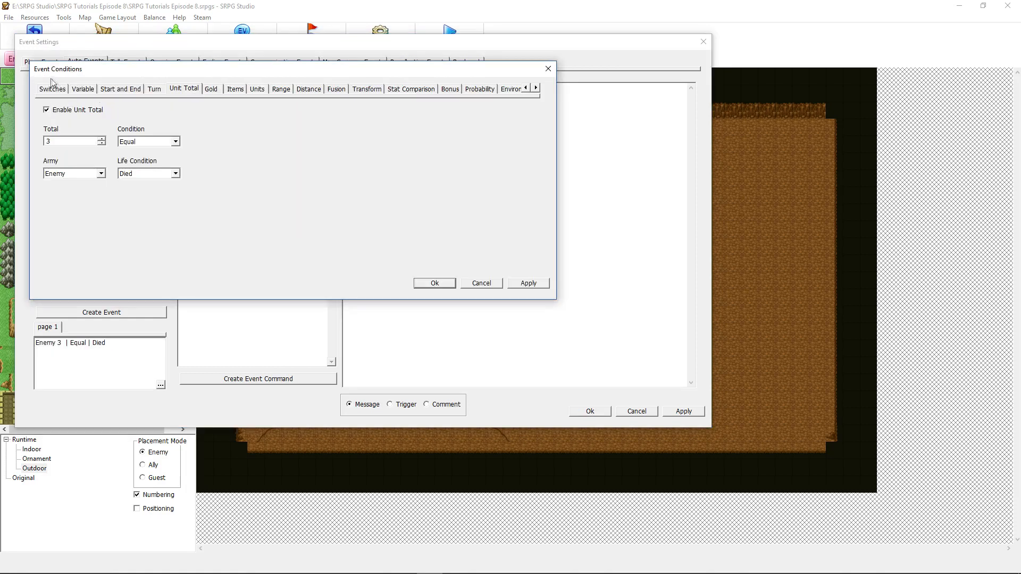
pyautogui.moveTo(284, 122)
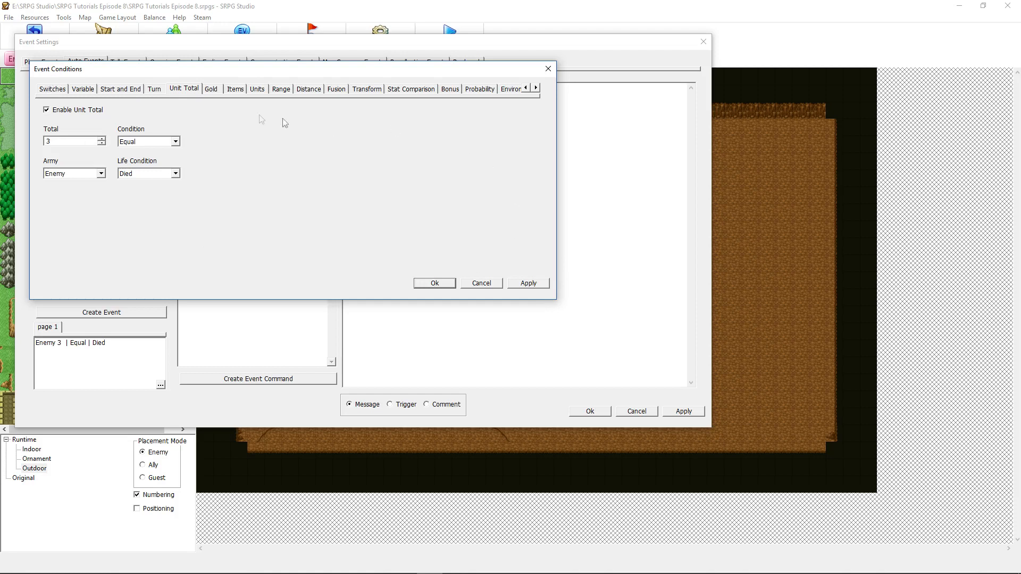
pyautogui.moveTo(168, 98)
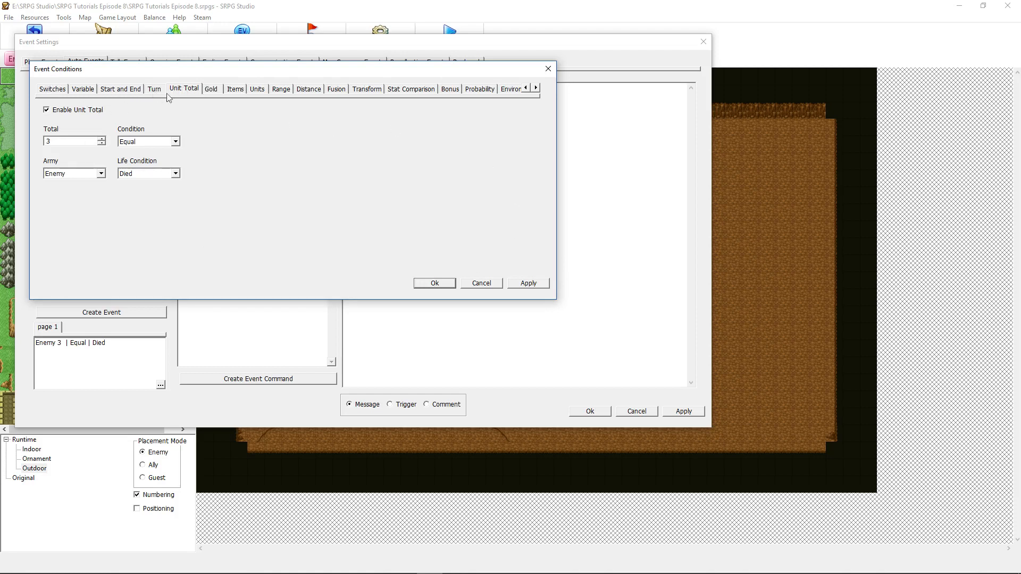
pyautogui.moveTo(262, 87)
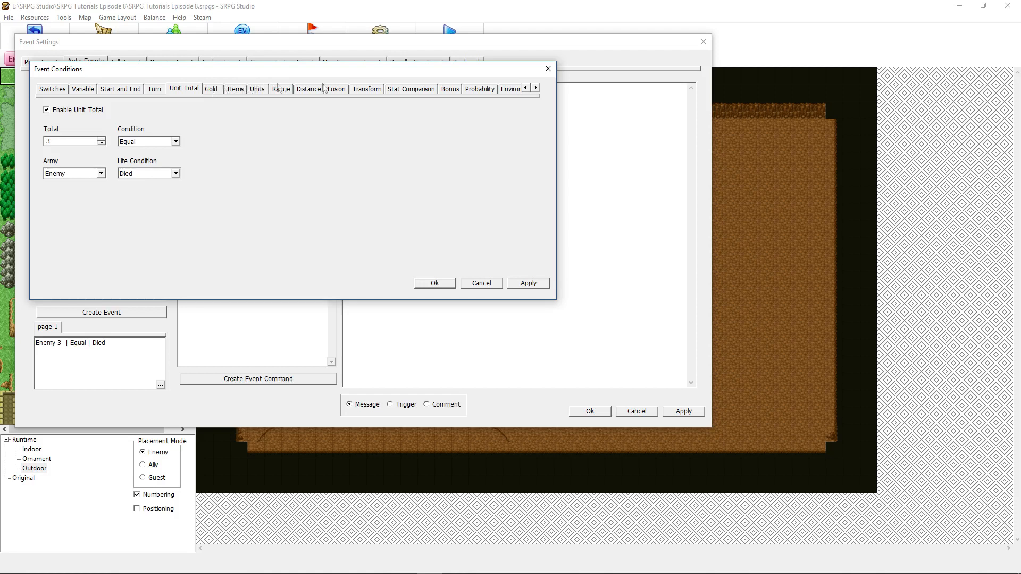
pyautogui.moveTo(356, 171)
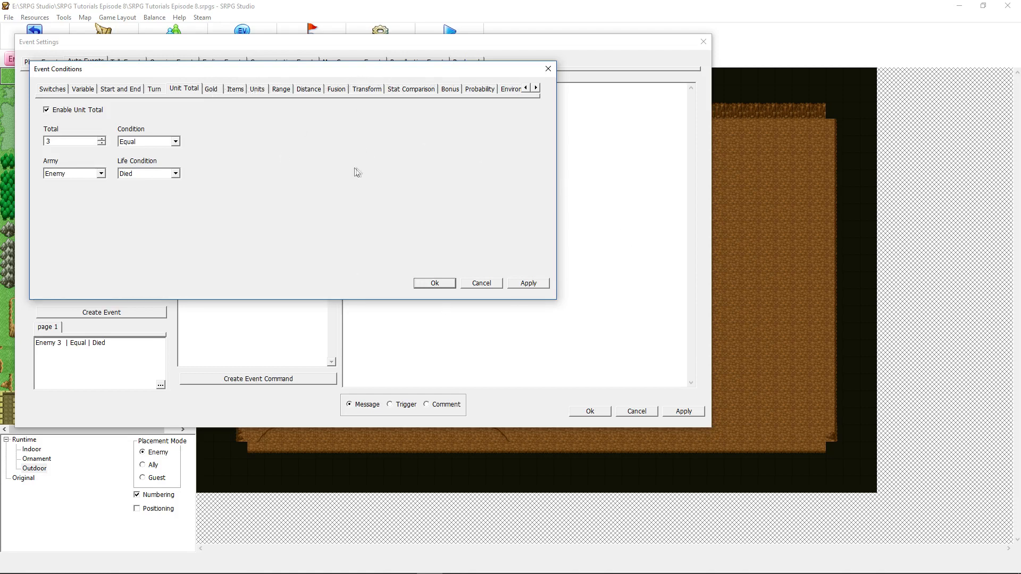
pyautogui.moveTo(108, 182)
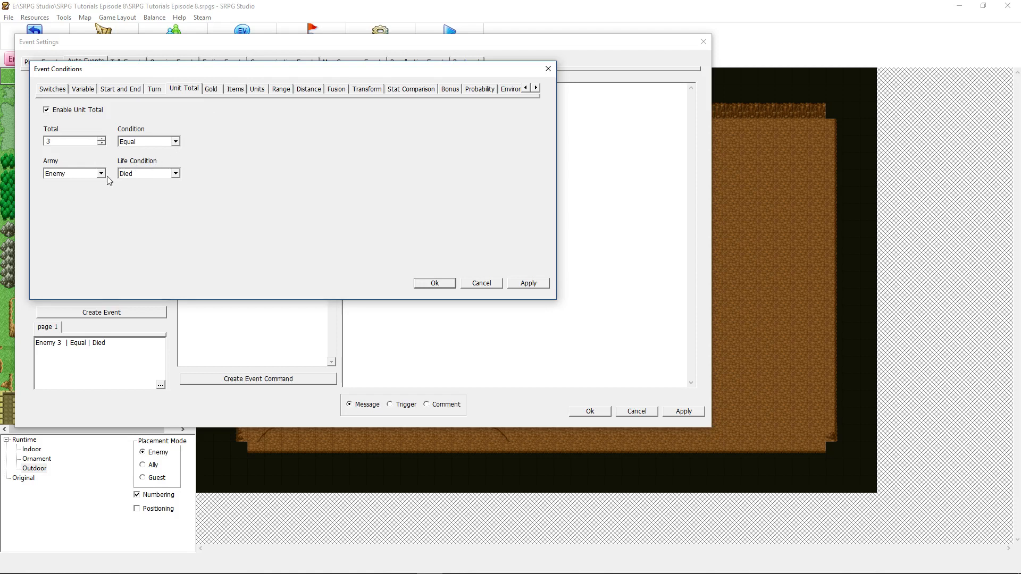
pyautogui.moveTo(182, 89)
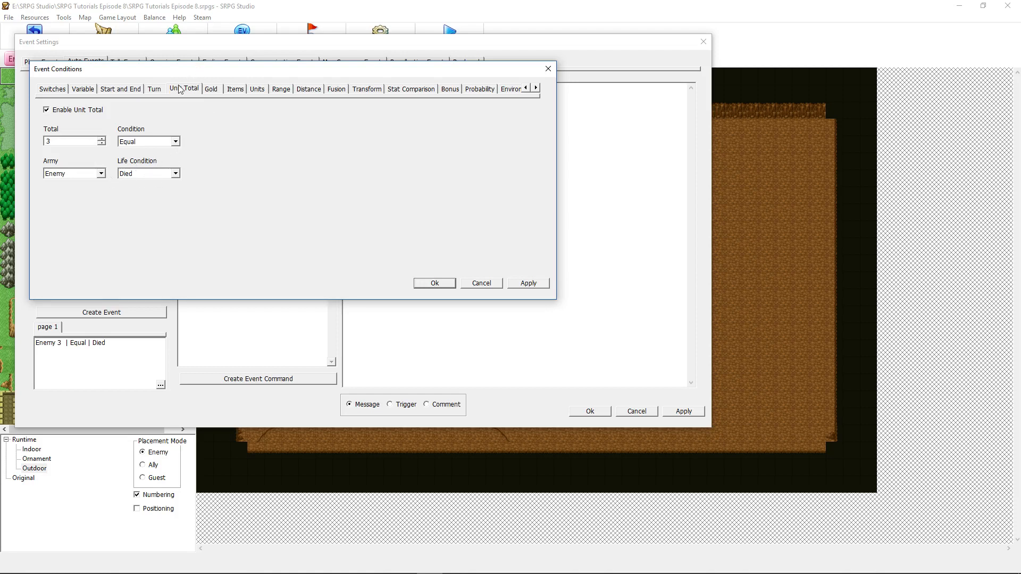
pyautogui.moveTo(84, 93)
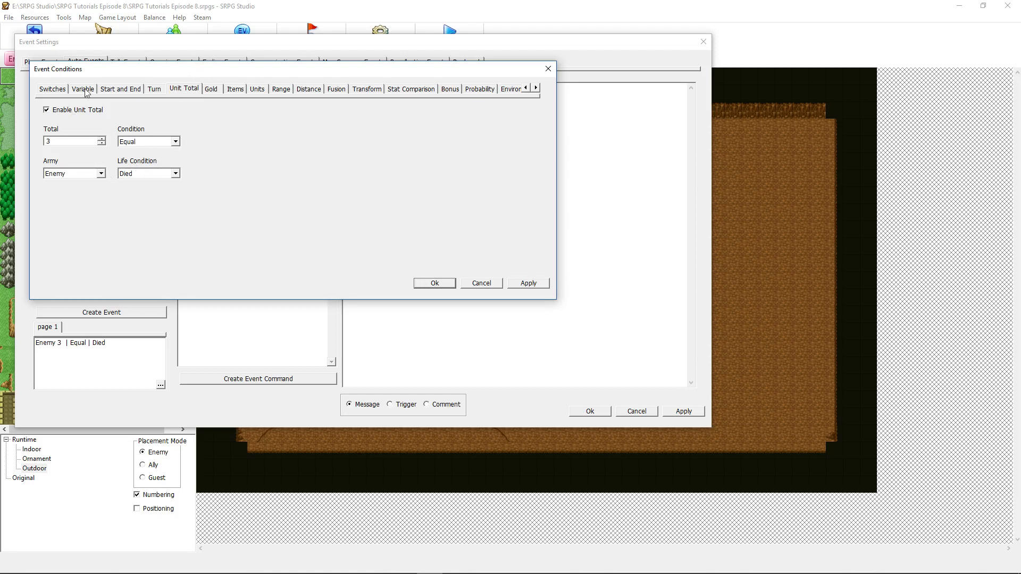
pyautogui.moveTo(79, 140)
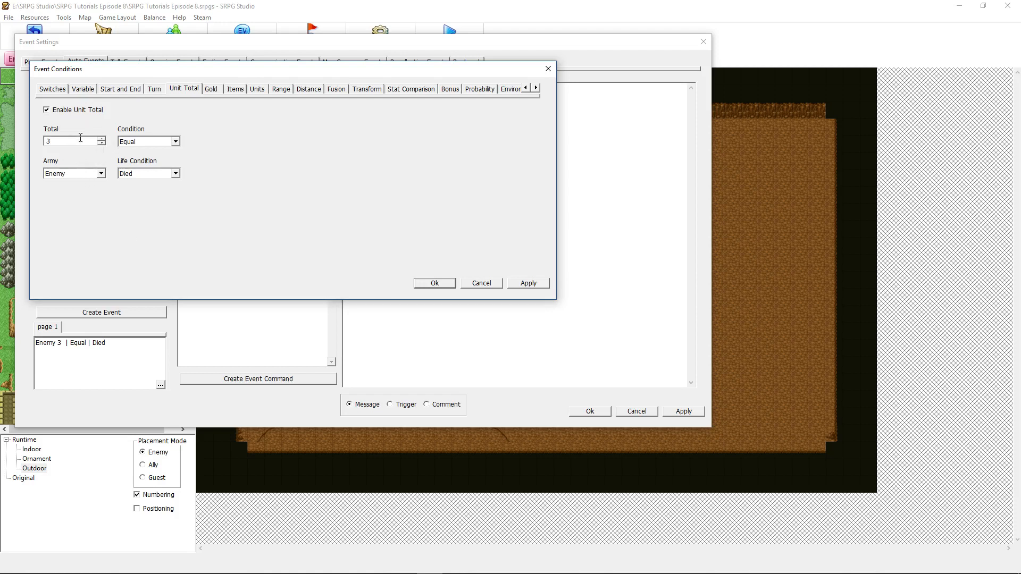
pyautogui.moveTo(67, 183)
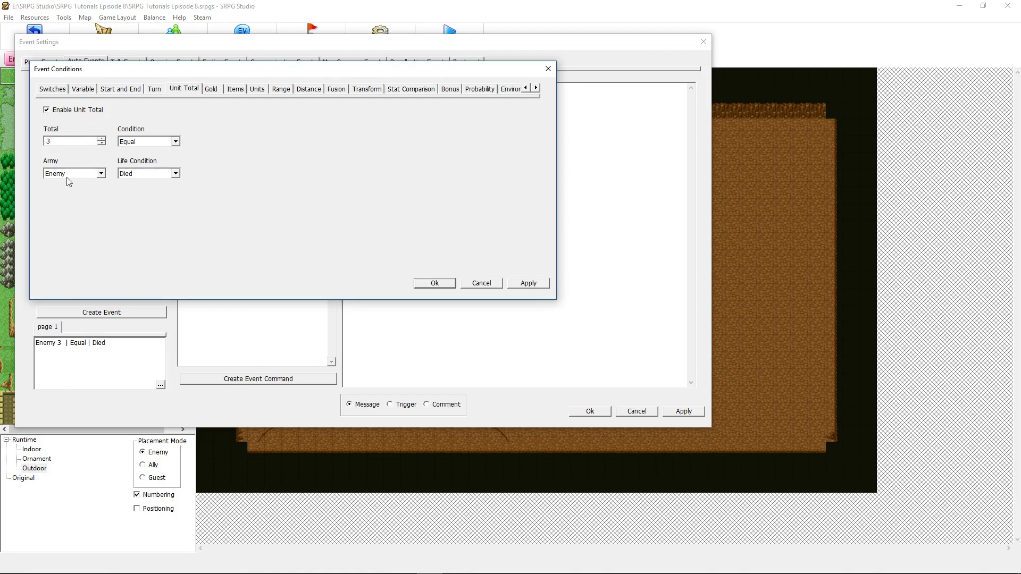
pyautogui.click(145, 141)
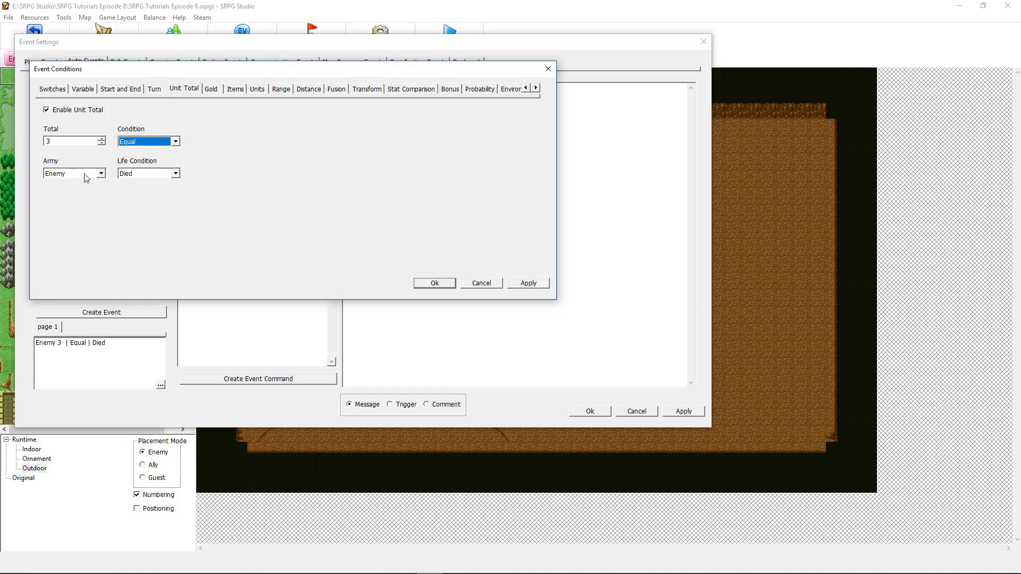
pyautogui.moveTo(91, 180)
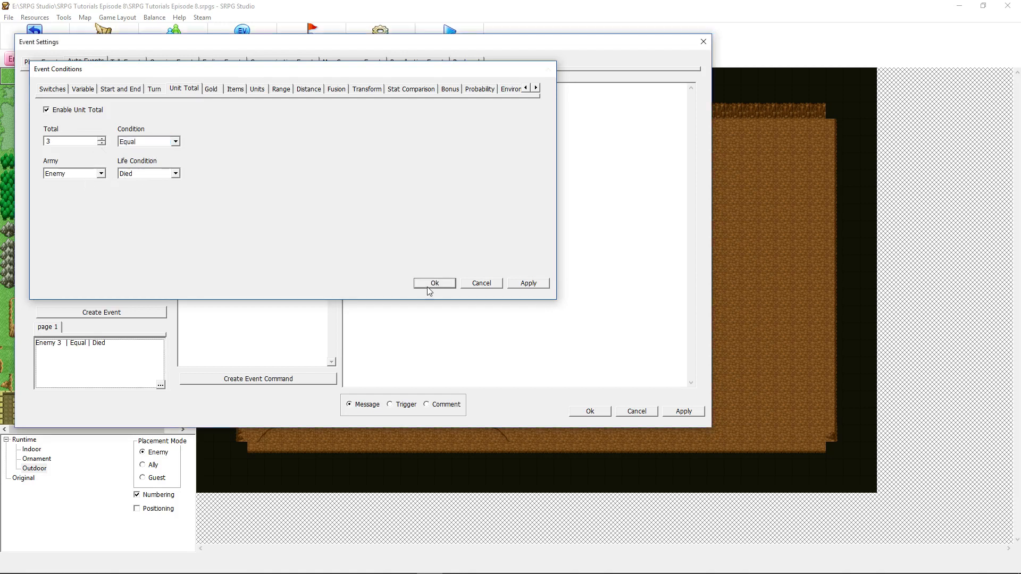
pyautogui.click(434, 282)
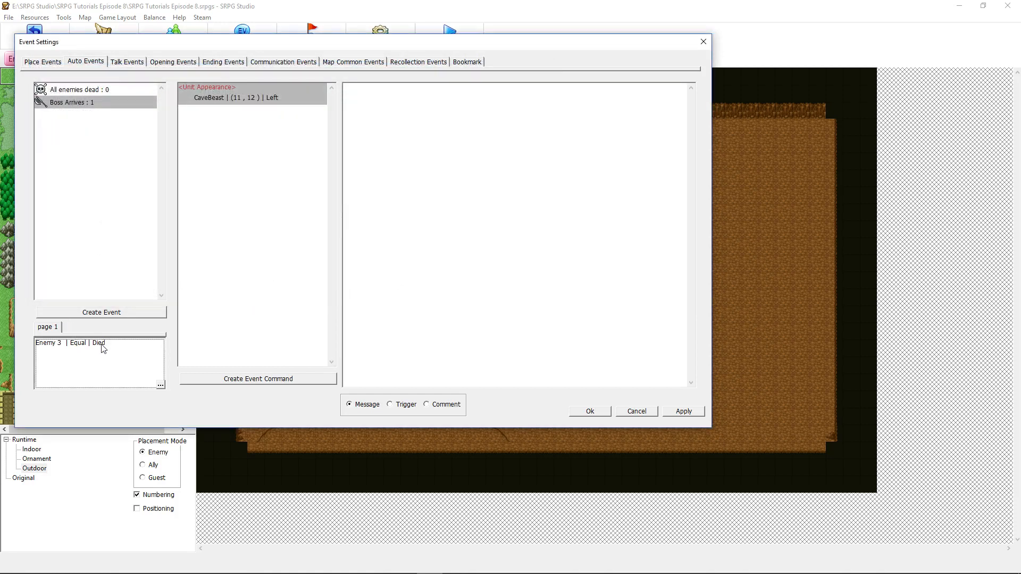
pyautogui.moveTo(236, 178)
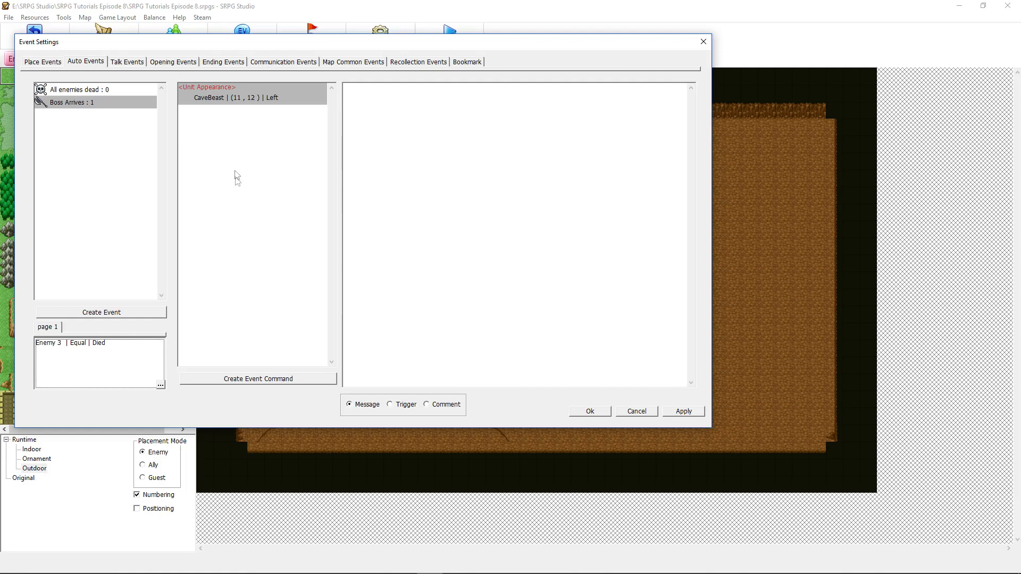
# Step: Review the existing CaveBeast Unit Appearance command, then bring up the event command list
pyautogui.doubleClick(236, 97)
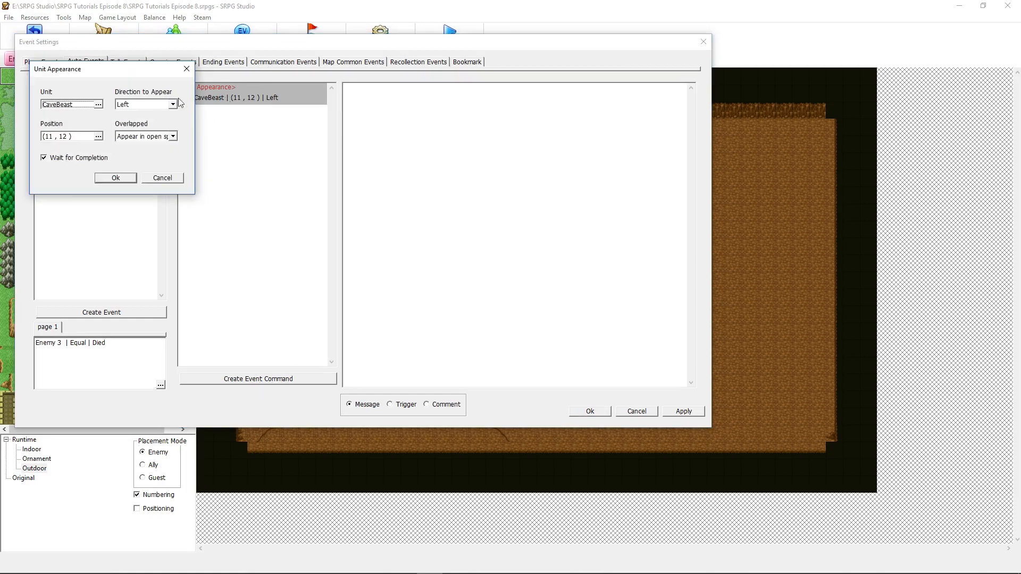
pyautogui.moveTo(59, 69); pyautogui.dragTo(95, 136)
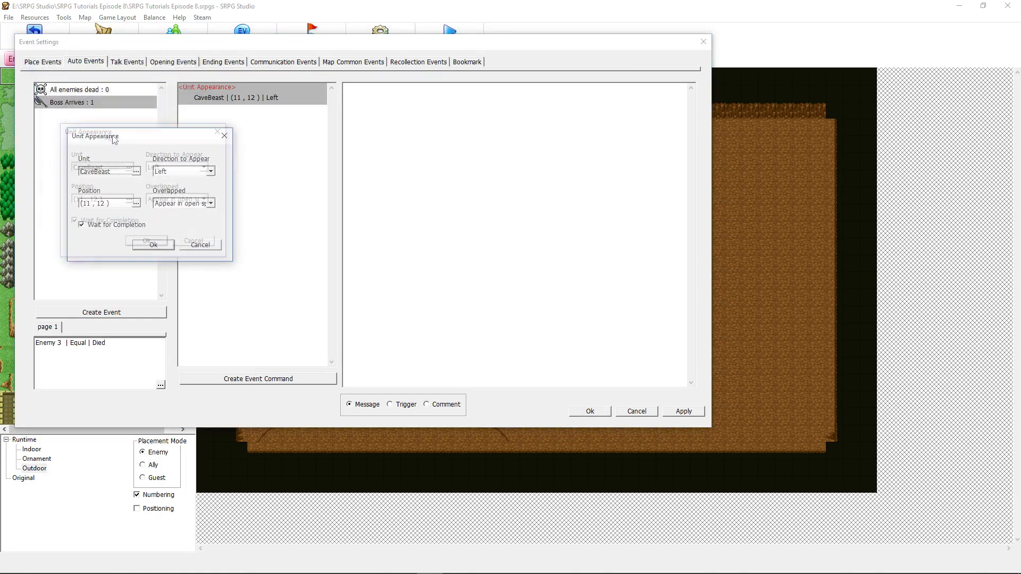
pyautogui.click(153, 244)
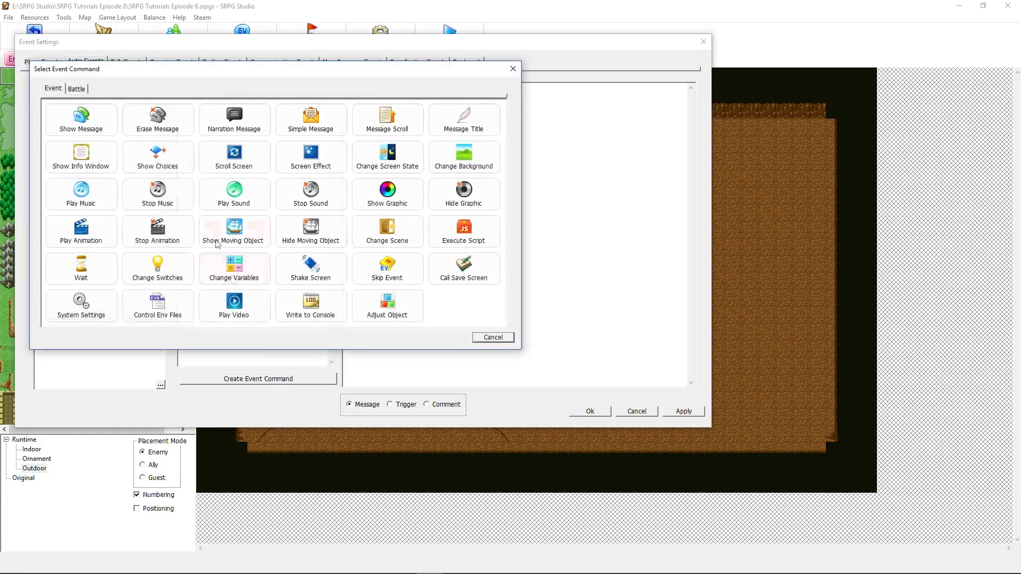
# Step: Add a Battle Unit Appearance command with EV enemy CaveBeast as the unit
pyautogui.click(76, 88)
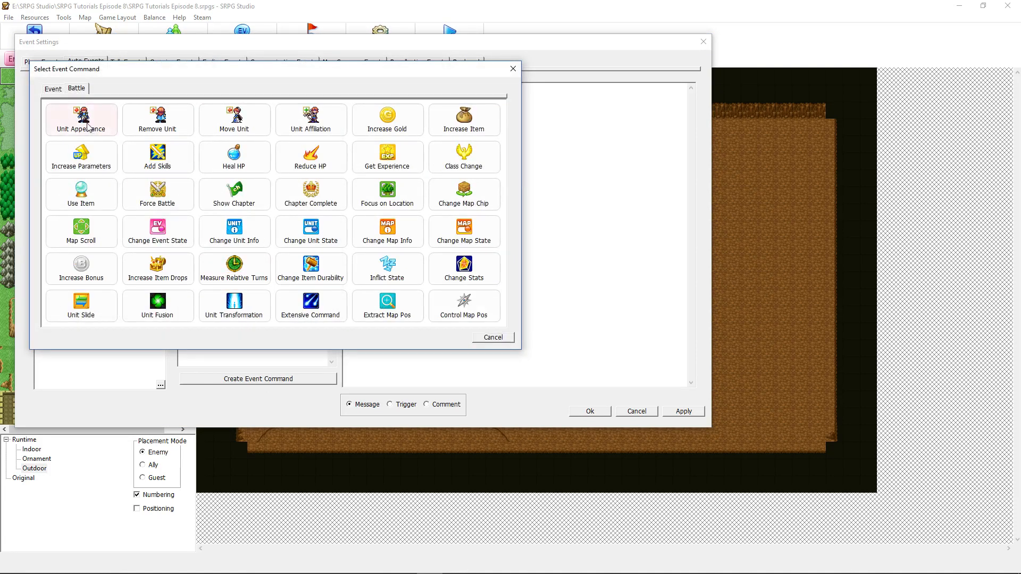
pyautogui.doubleClick(81, 120)
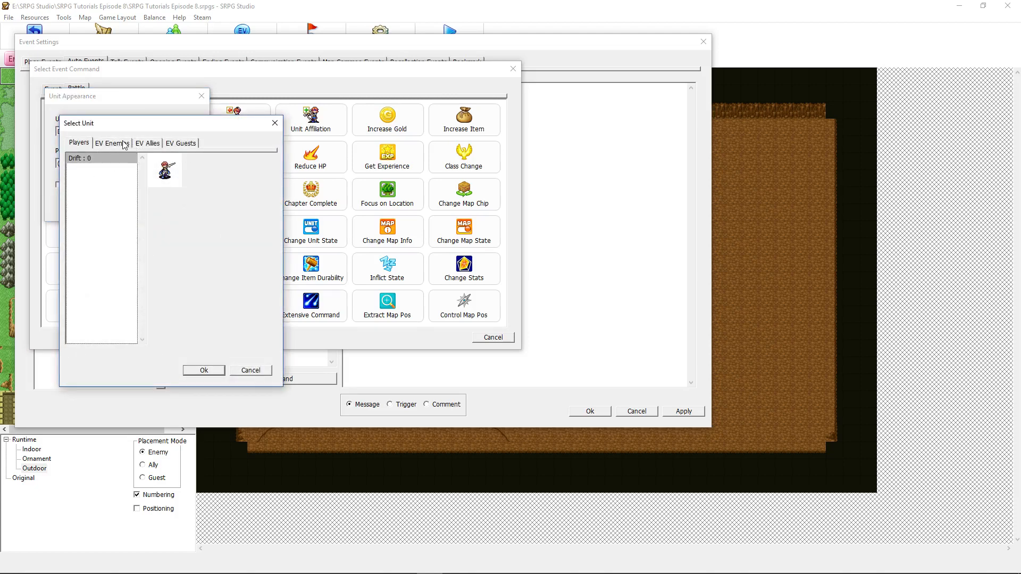
pyautogui.moveTo(130, 156)
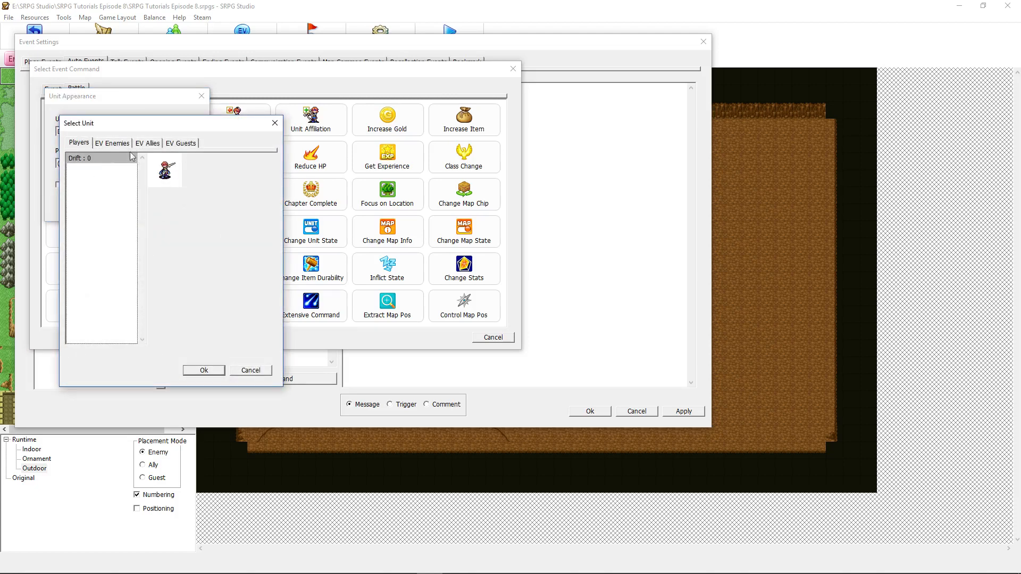
pyautogui.click(112, 142)
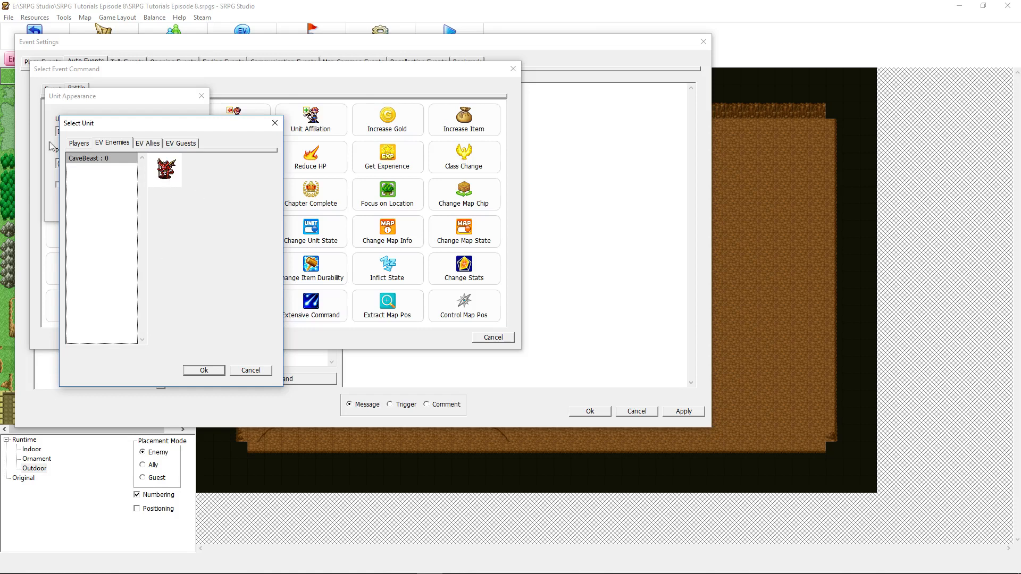
pyautogui.click(203, 370)
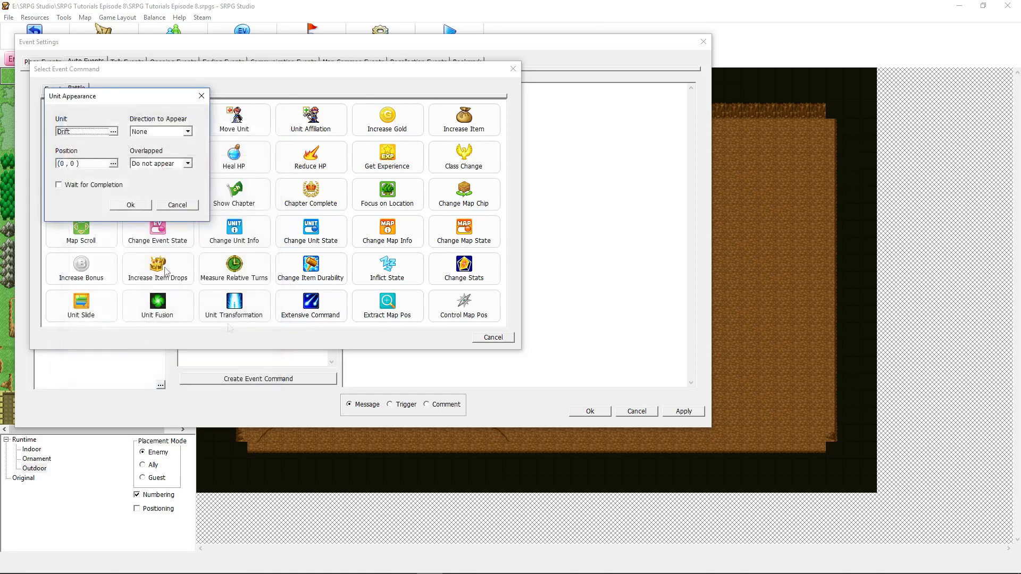
pyautogui.click(113, 132)
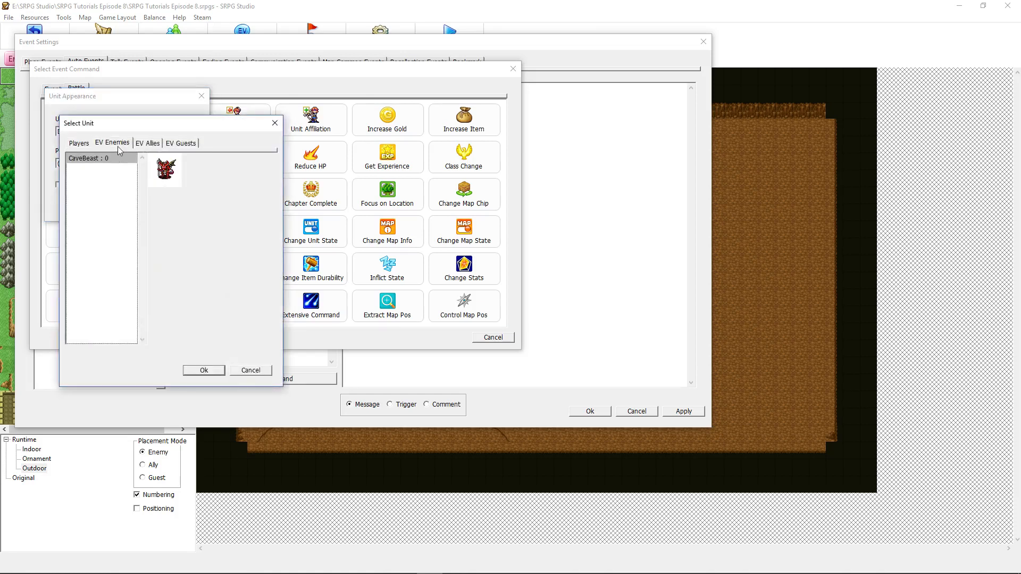
pyautogui.click(203, 370)
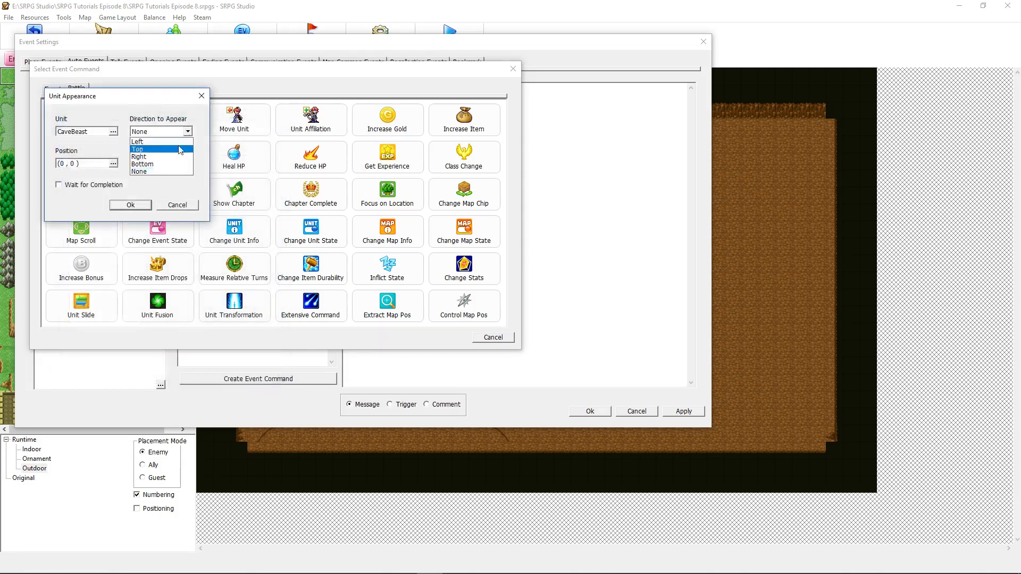
# Step: Set CaveBeast to appear facing left, in open space if occupied, waiting for completion
pyautogui.click(138, 172)
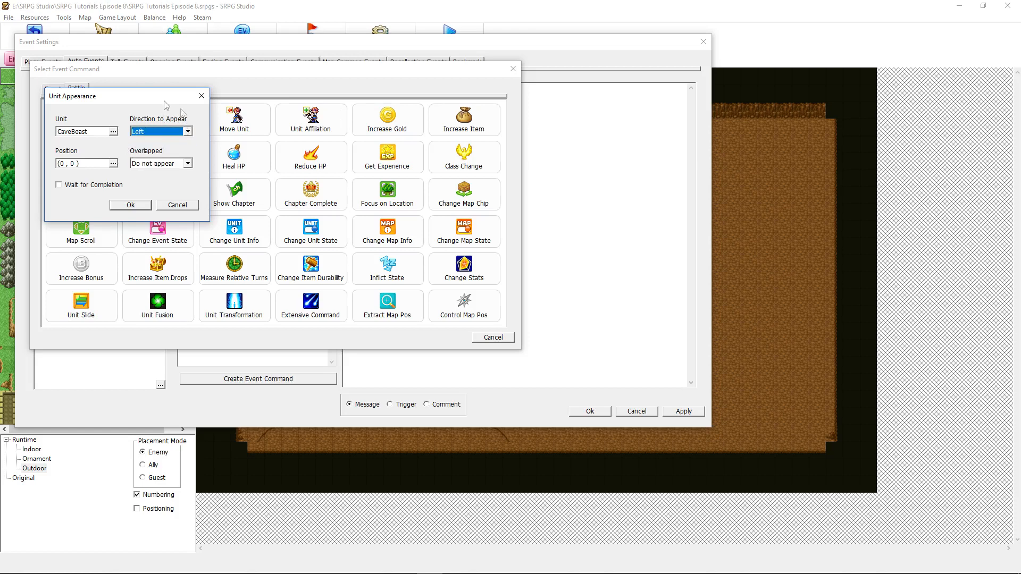
pyautogui.click(113, 163)
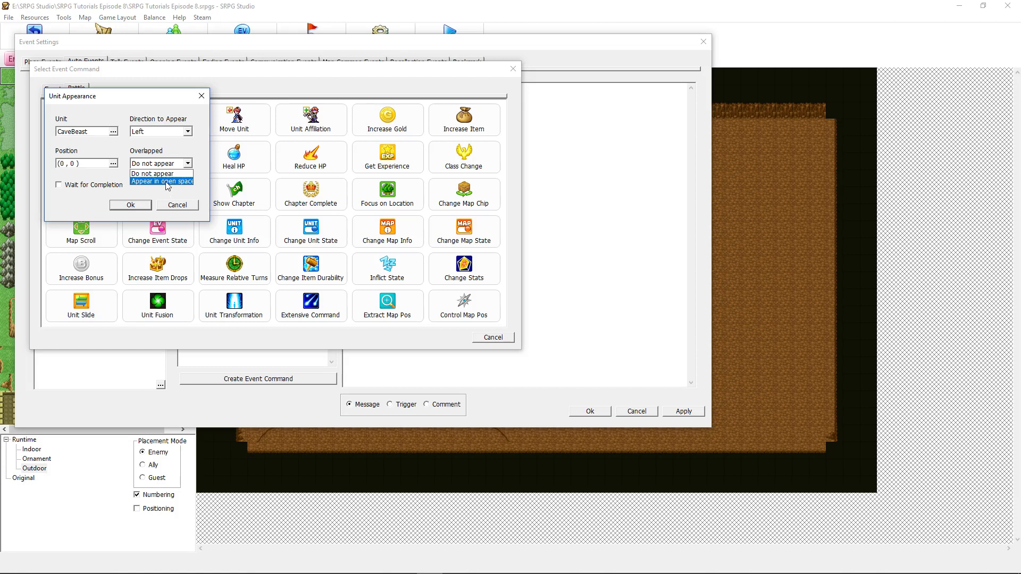
pyautogui.click(162, 182)
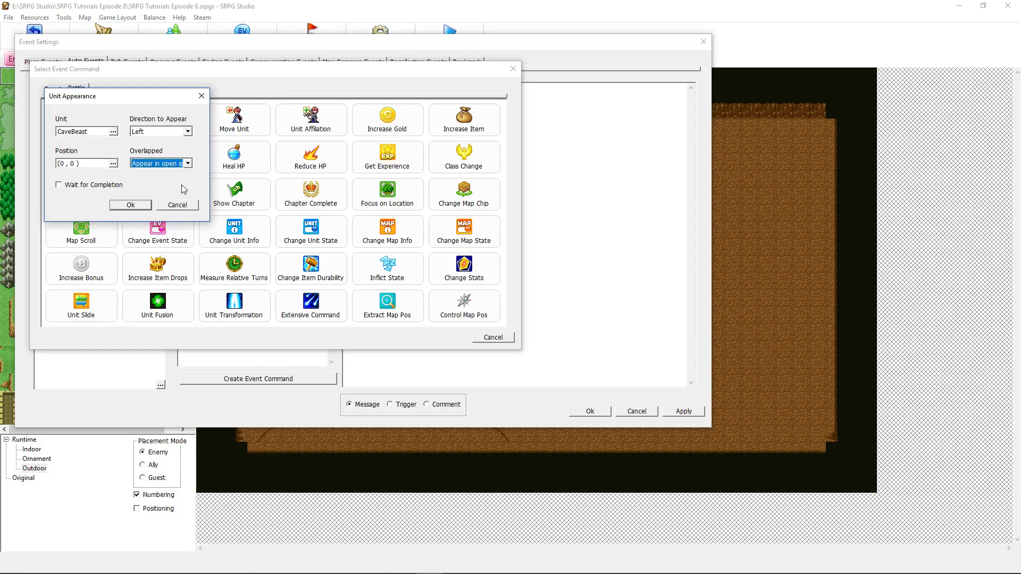
pyautogui.moveTo(245, 385)
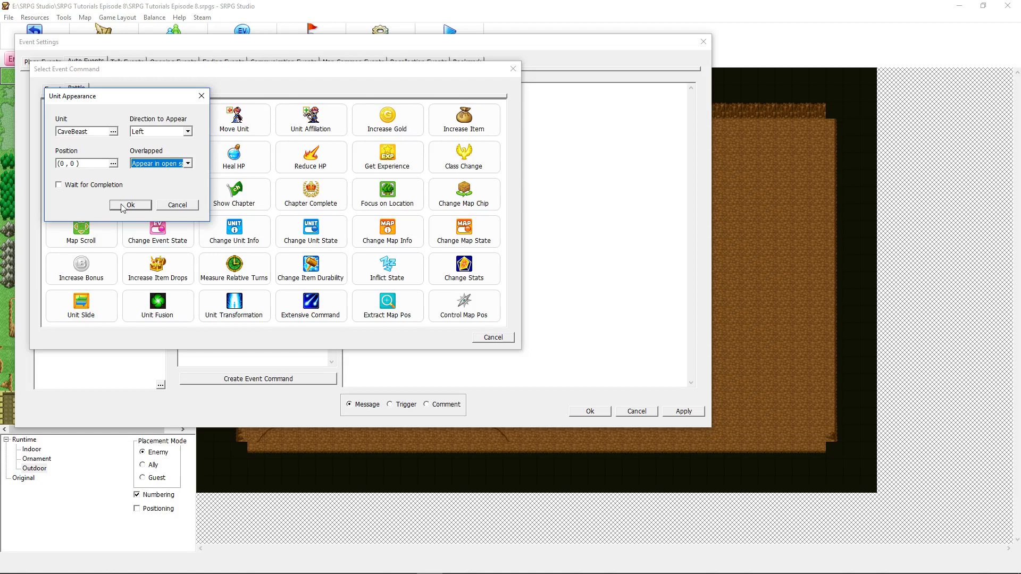
pyautogui.click(58, 185)
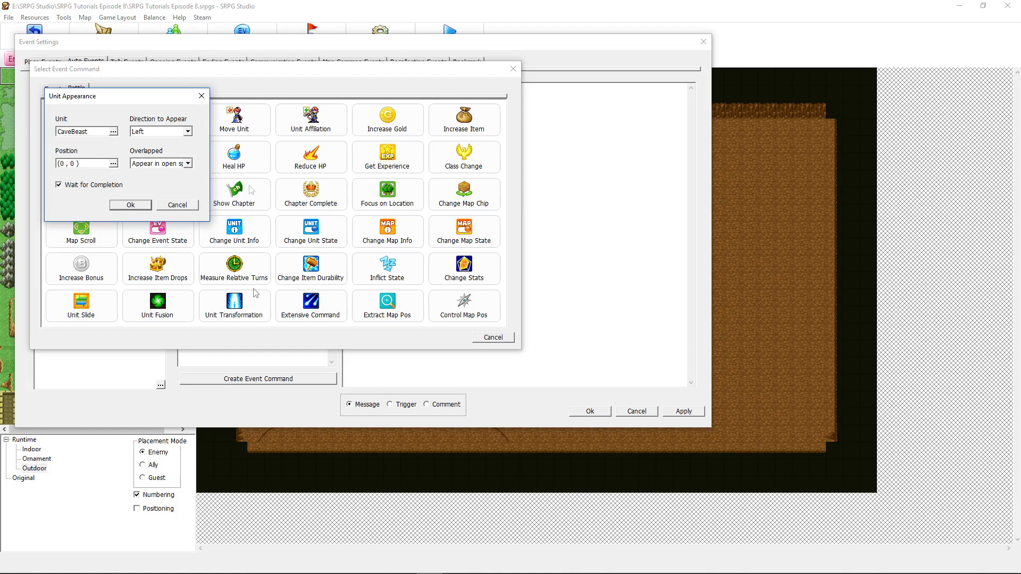
pyautogui.moveTo(125, 185)
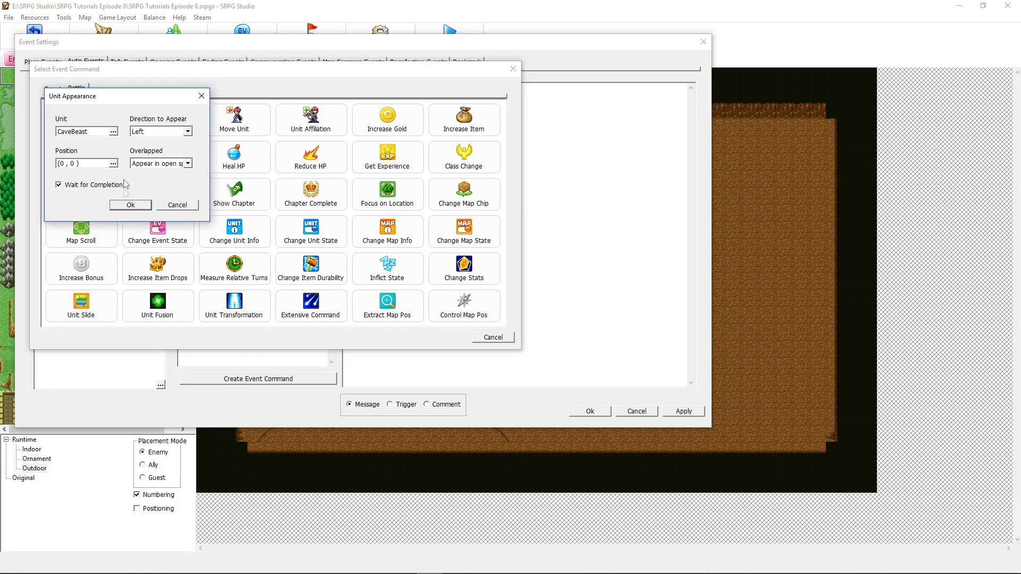
pyautogui.moveTo(241, 174)
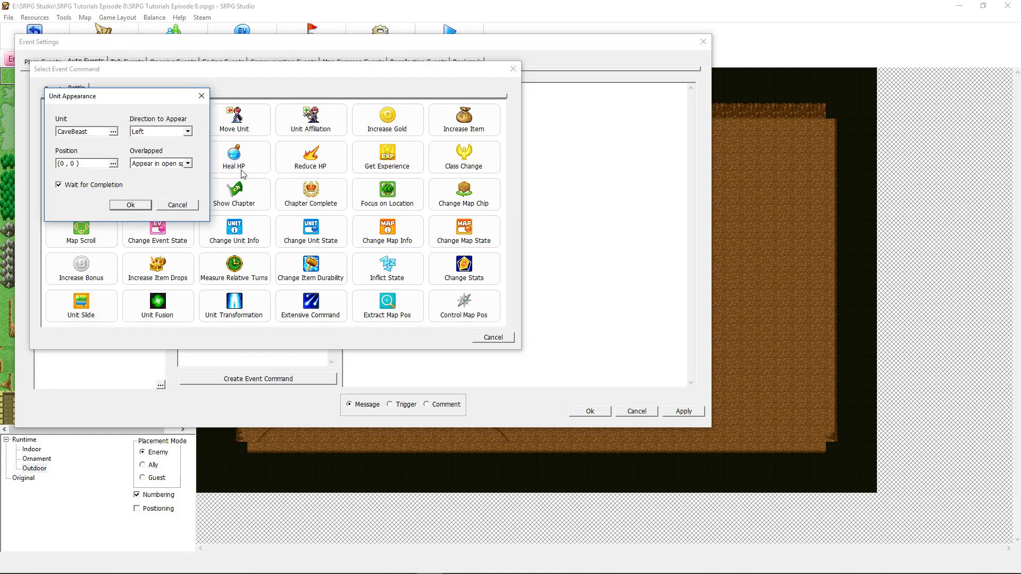
pyautogui.click(177, 204)
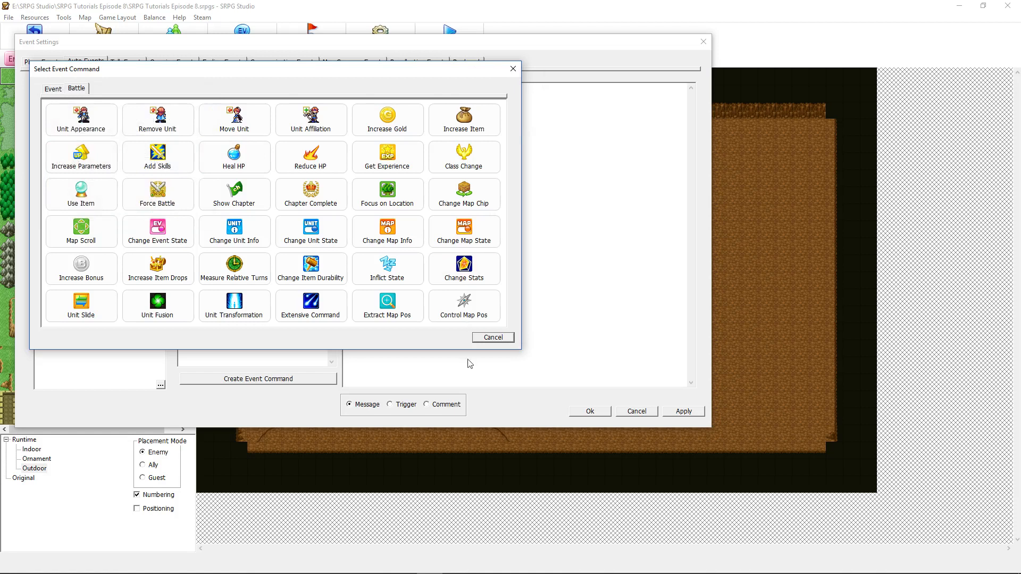
# Step: Cancel the Select Event Command dialog
pyautogui.click(493, 337)
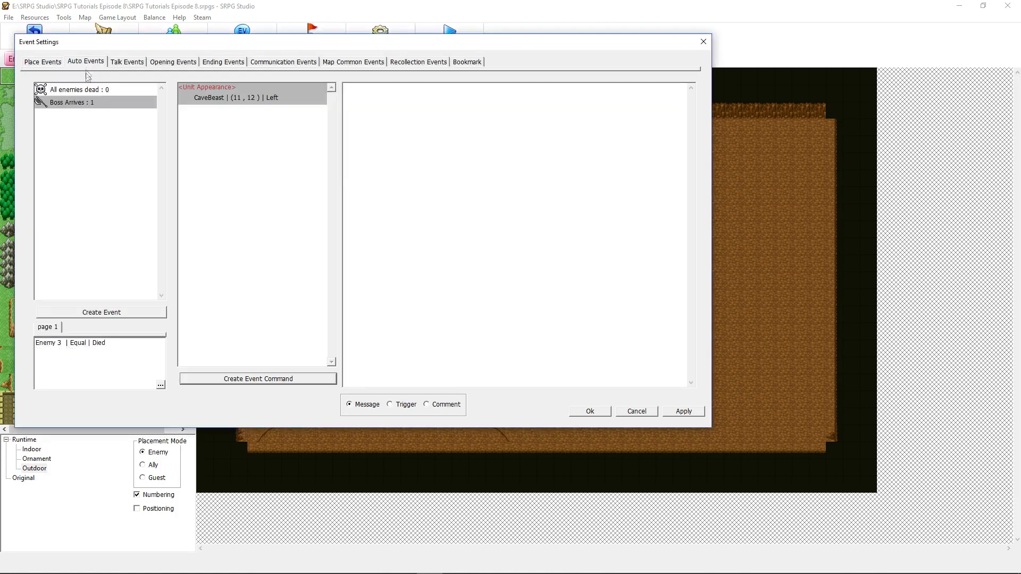
pyautogui.moveTo(284, 278)
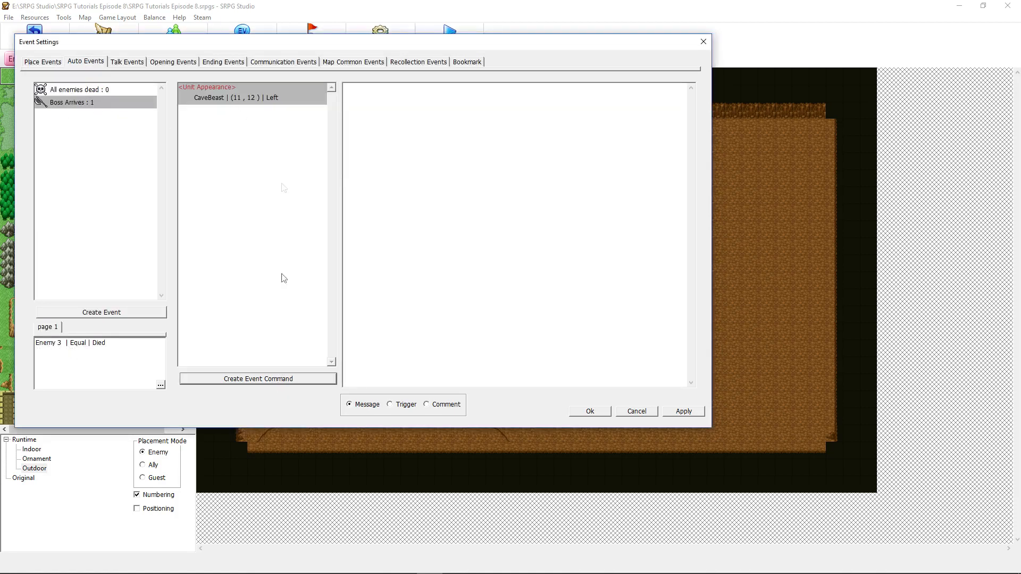
pyautogui.moveTo(174, 261)
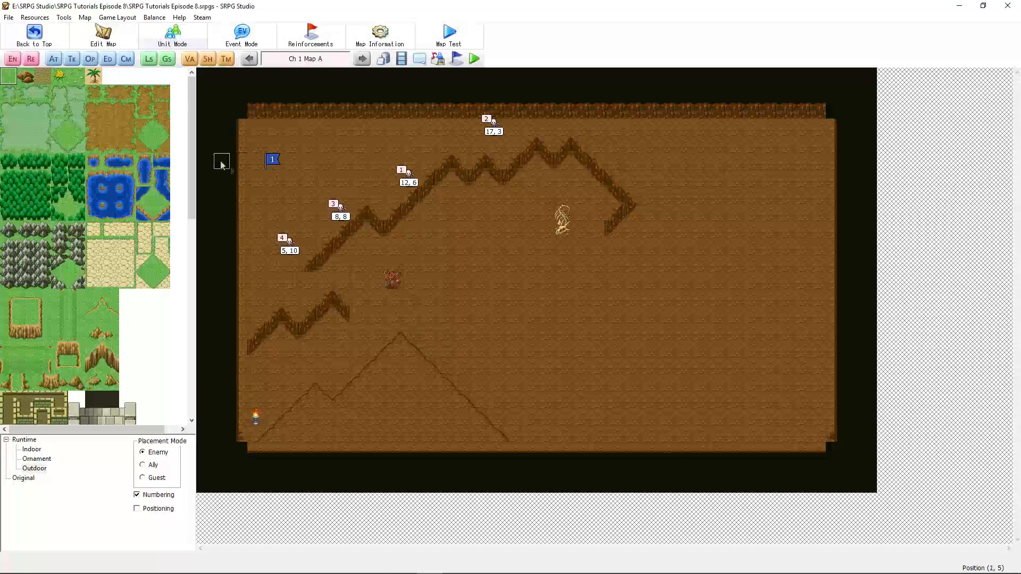
pyautogui.moveTo(325, 202)
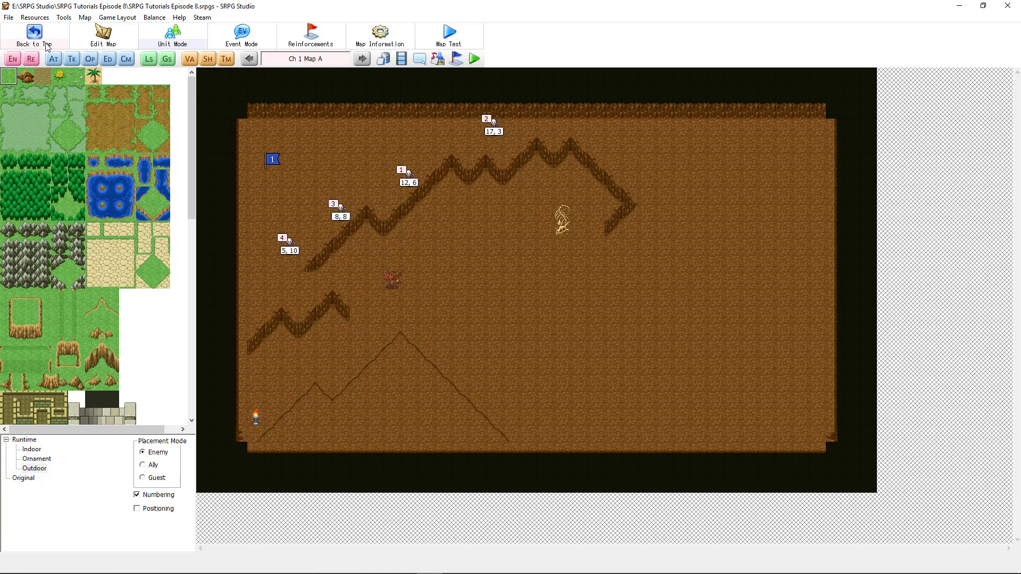
pyautogui.click(110, 93)
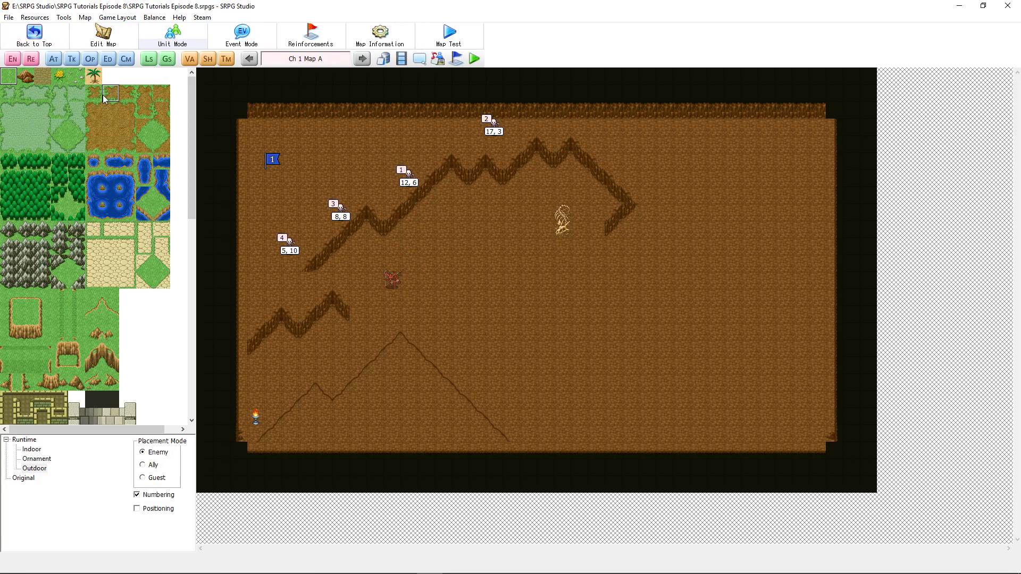